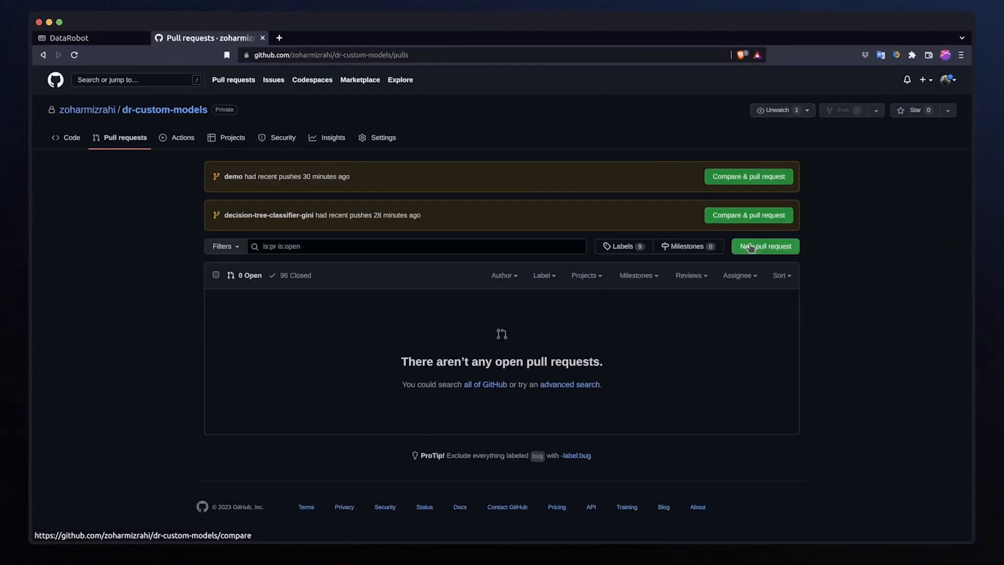
# Create a pull request from feature-branch-1 into decision-tree-classifier-gini titled 'Add model and deployment definitions'
pyautogui.click(766, 246)
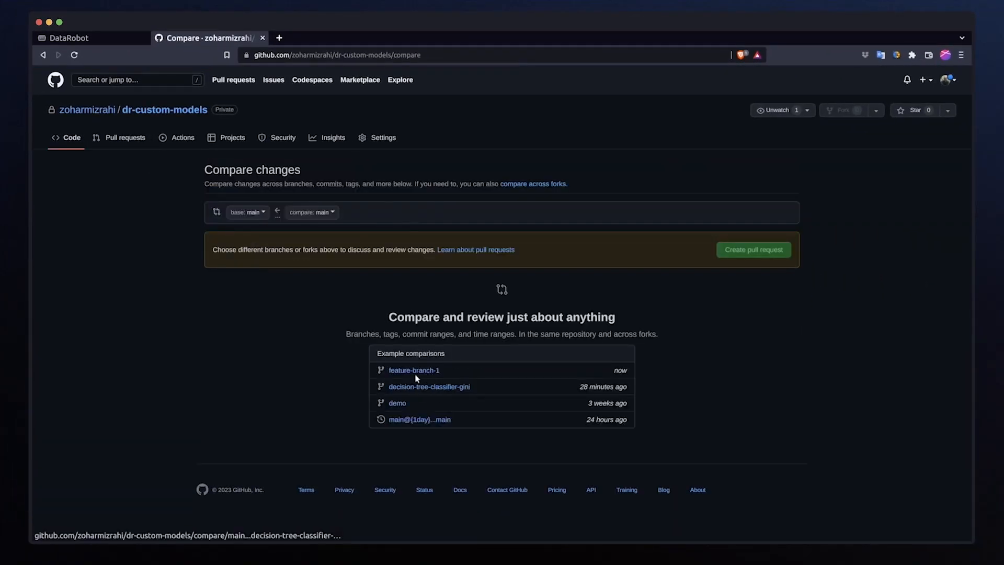
pyautogui.click(414, 370)
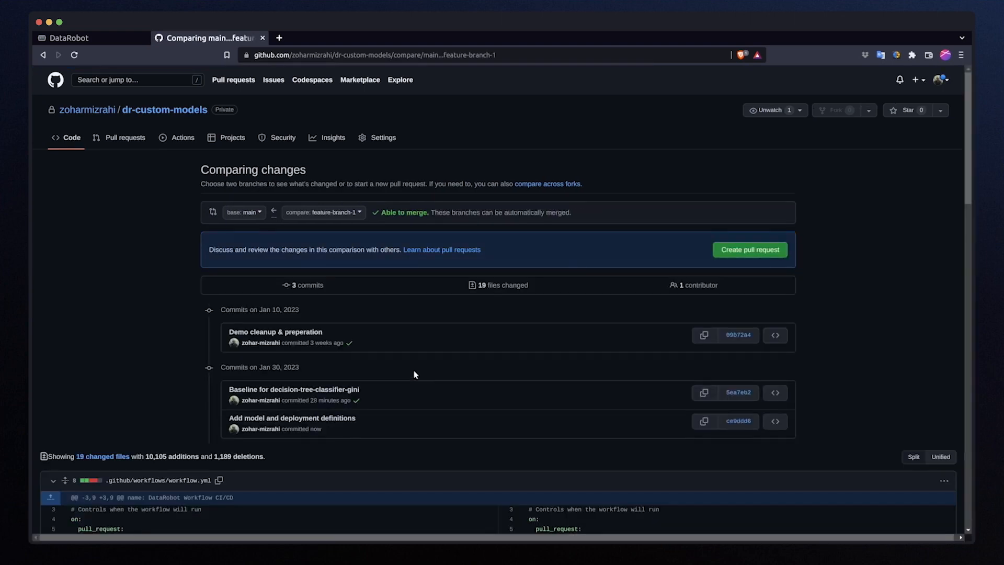
pyautogui.click(243, 213)
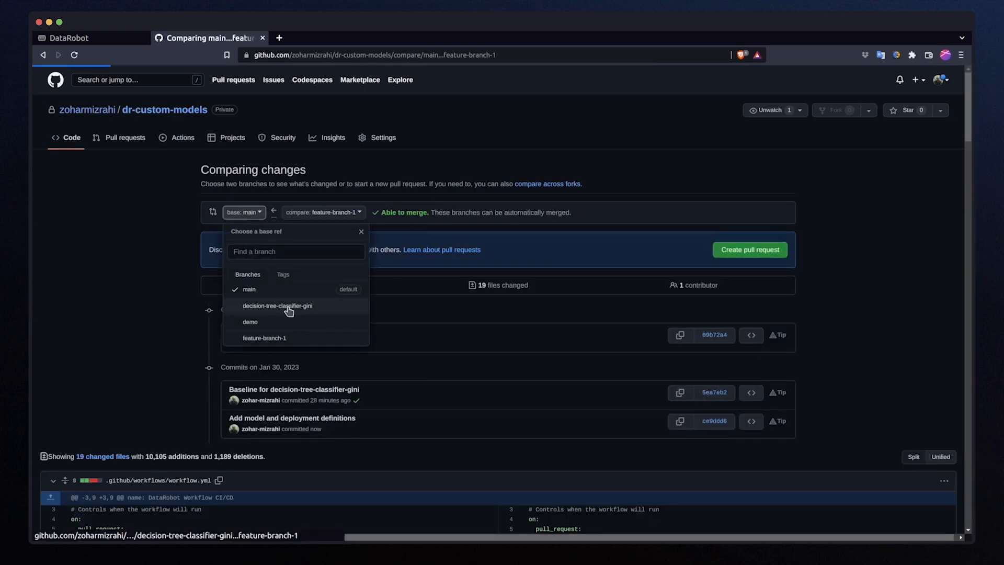
pyautogui.click(277, 305)
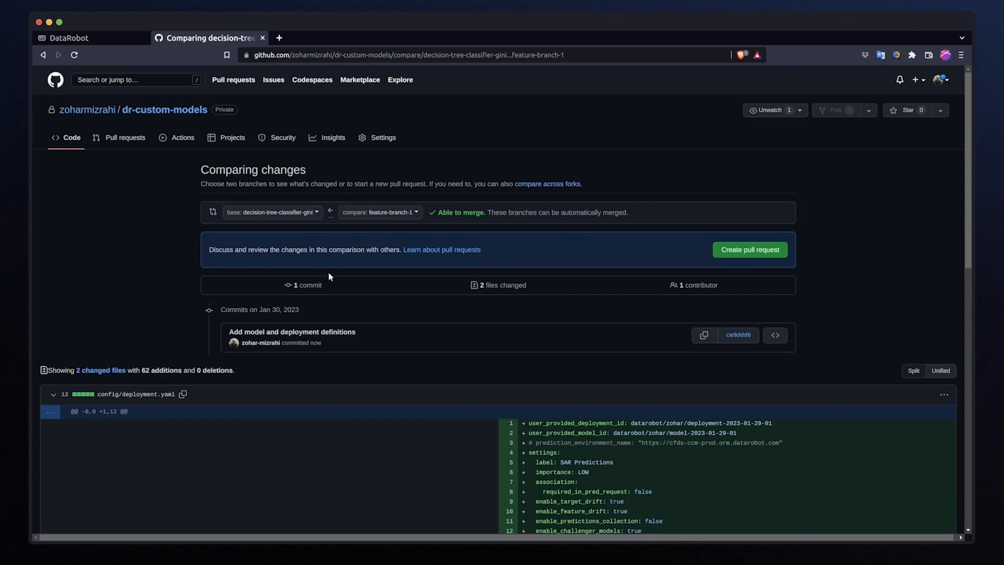
pyautogui.click(750, 249)
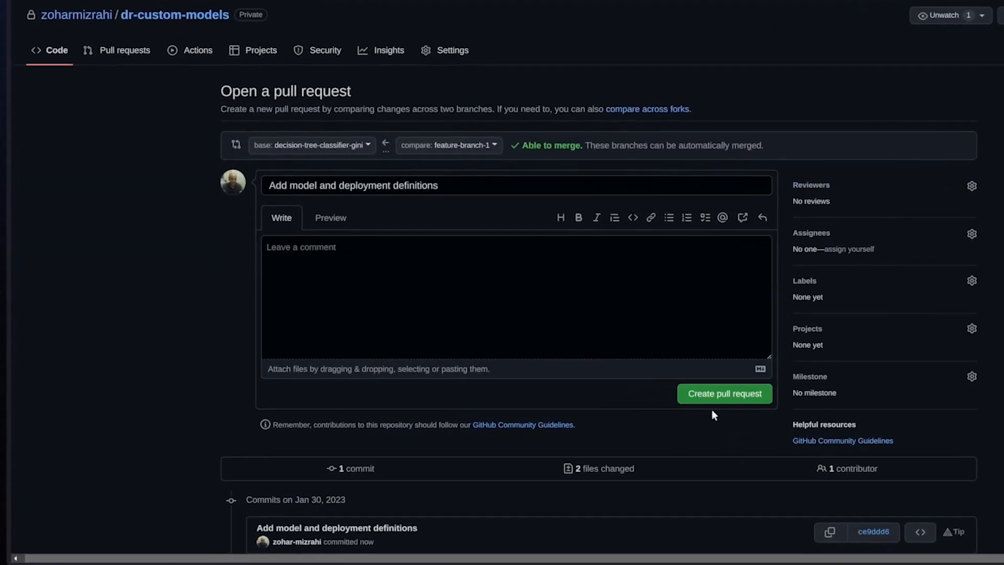
pyautogui.click(724, 393)
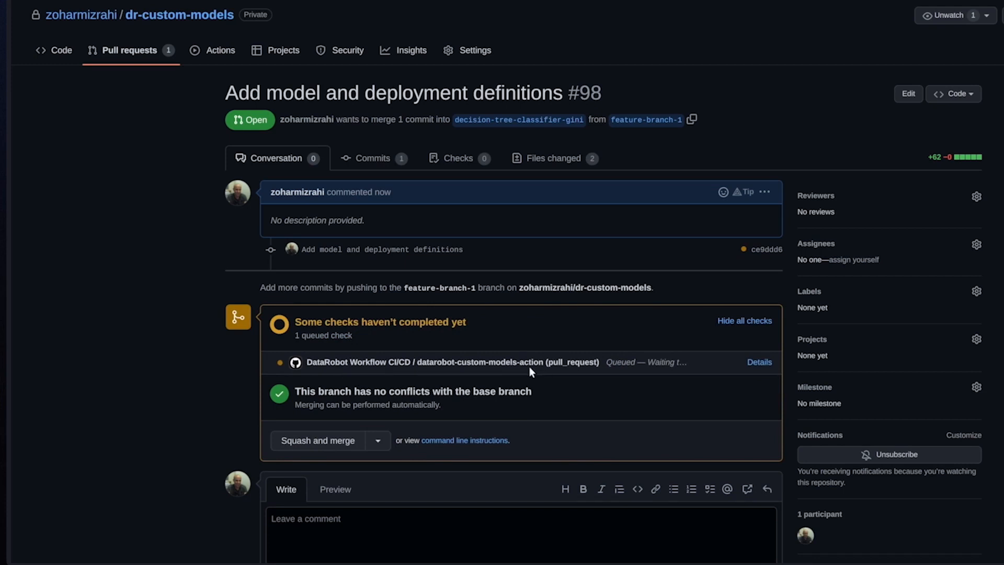
pyautogui.moveTo(756, 373)
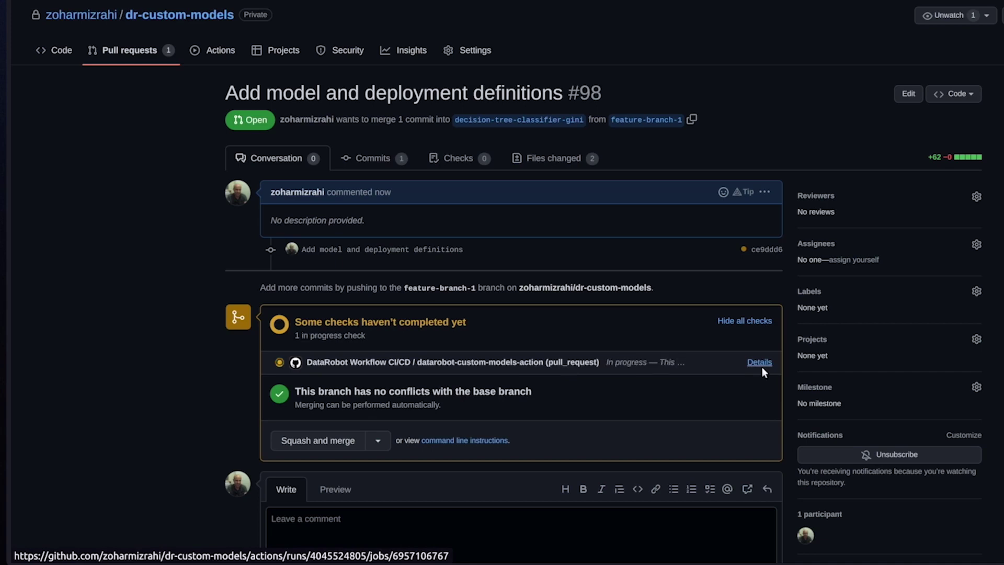
# Check the workflow log for PR #98, then squash and merge it
pyautogui.click(760, 362)
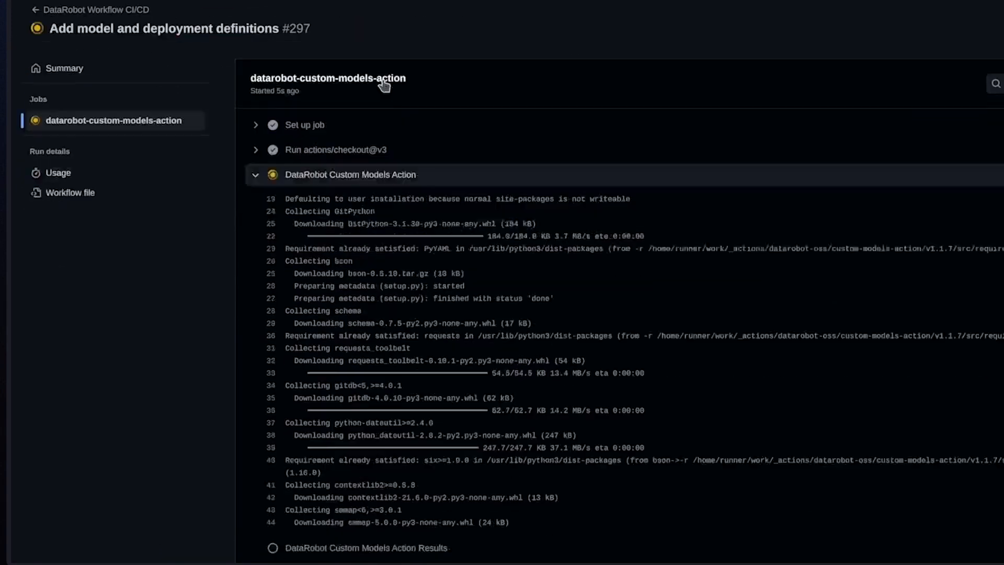
pyautogui.scroll(-3)
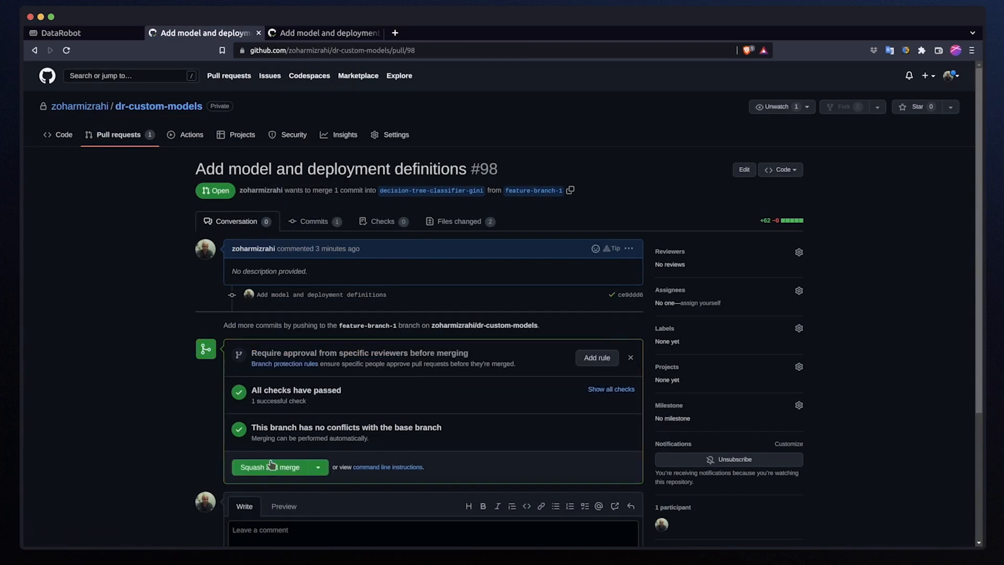
pyautogui.click(269, 466)
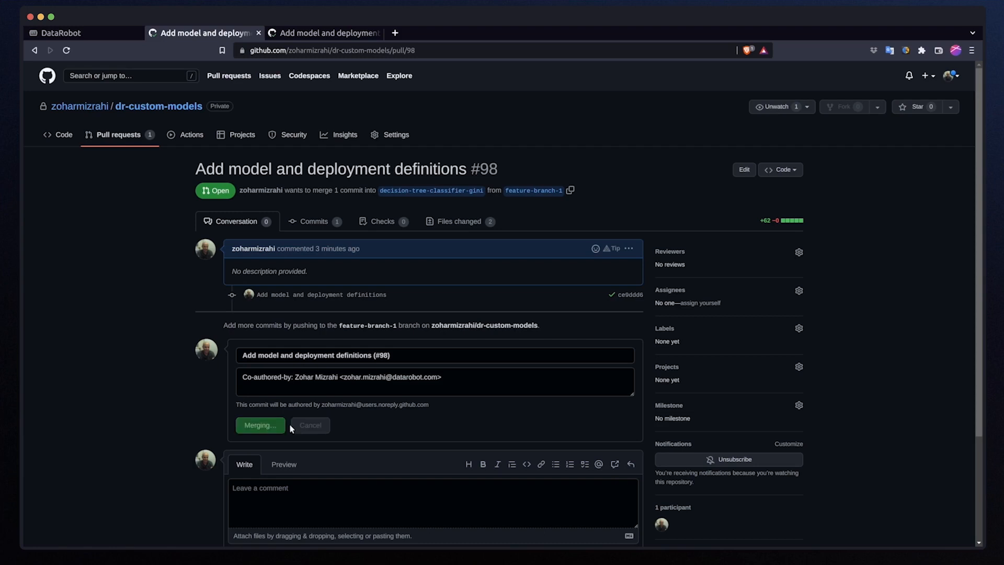
pyautogui.click(62, 32)
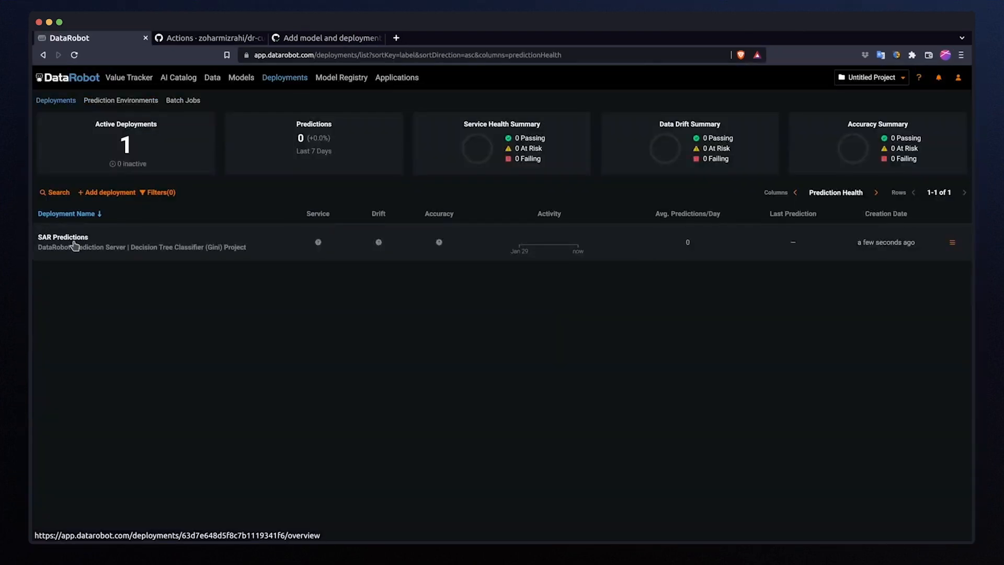
# Open the SAR Predictions deployment and follow its Git Commit Reference to GitHub
pyautogui.click(63, 236)
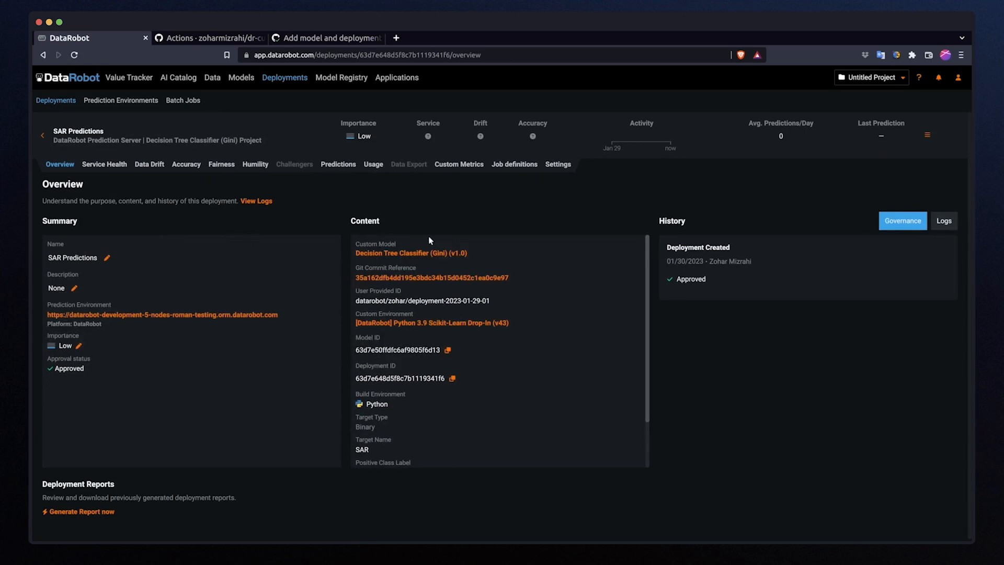
pyautogui.moveTo(405, 283)
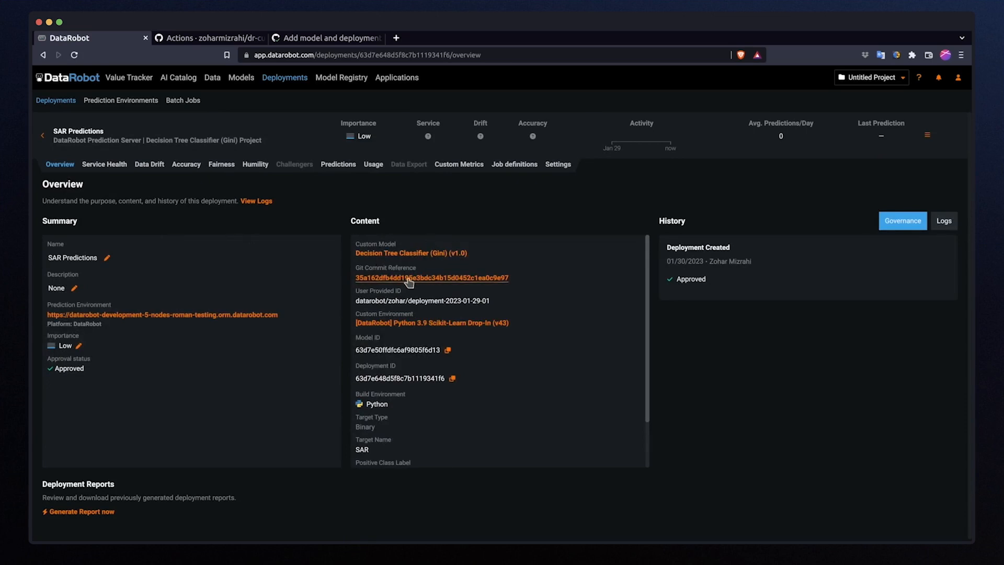
pyautogui.click(406, 278)
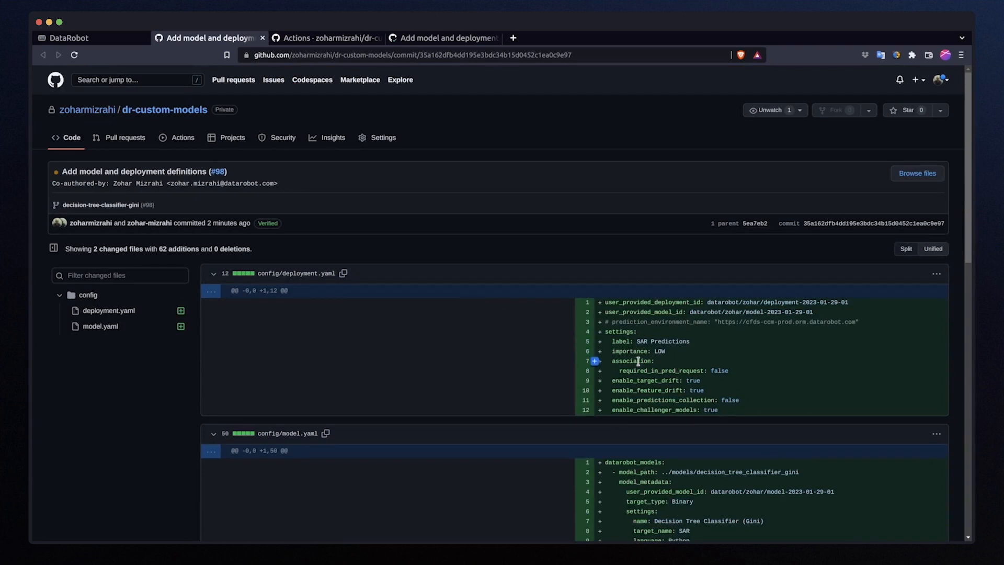
pyautogui.scroll(-3)
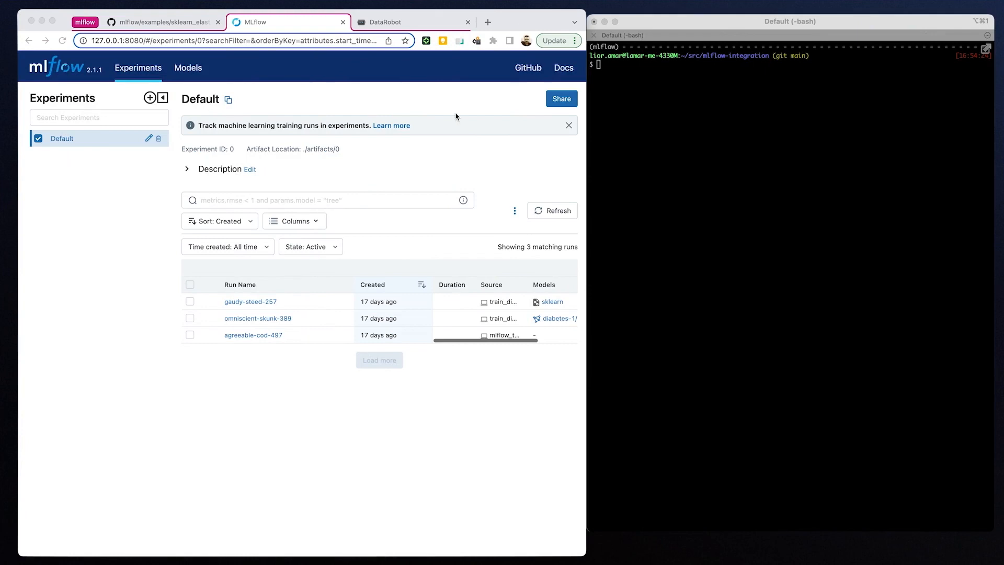
pyautogui.moveTo(222, 353)
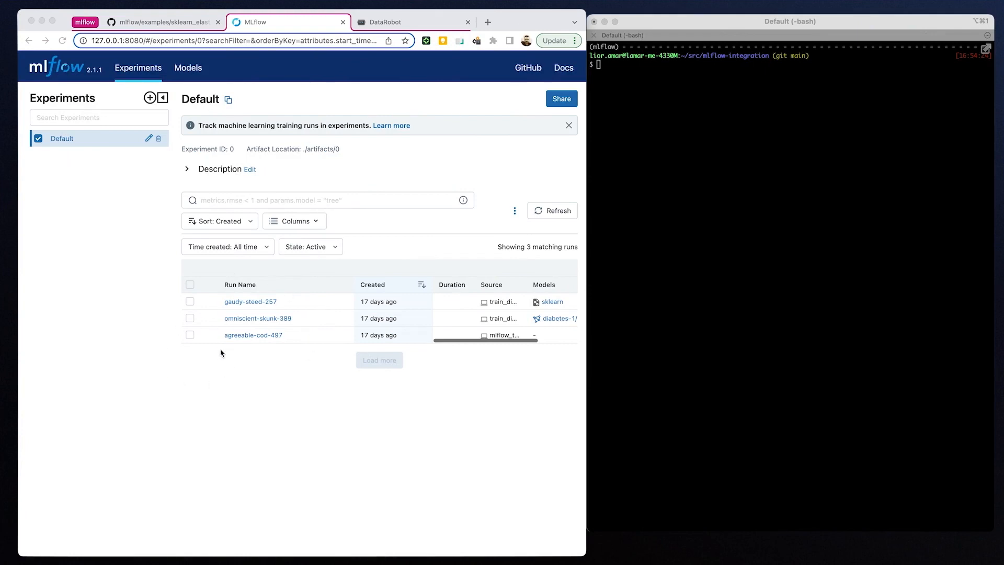
# Inspect the omniscient-skunk-389 run's artifacts, parameters, metrics and ElasticNet-paths.png plot
pyautogui.click(257, 318)
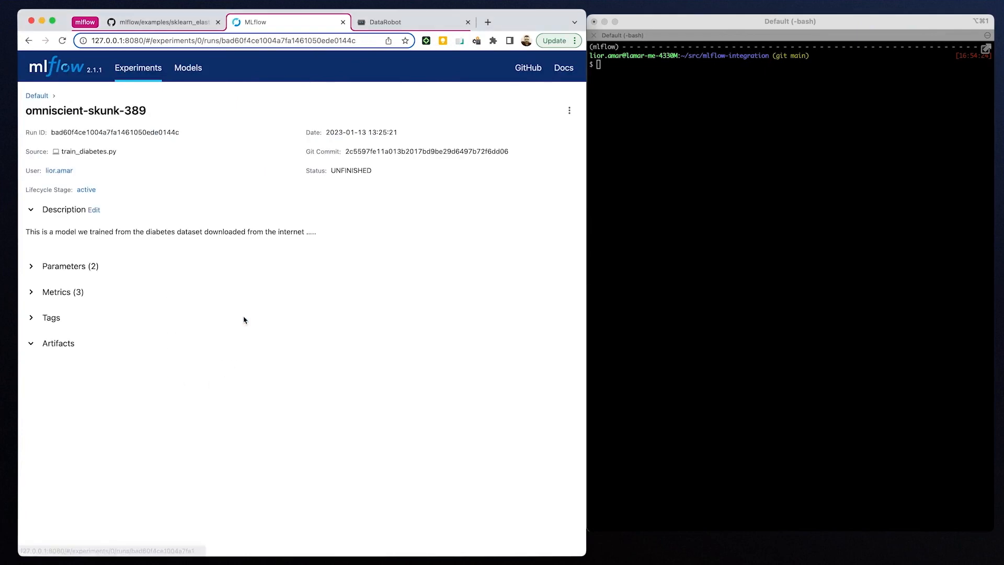
pyautogui.click(58, 344)
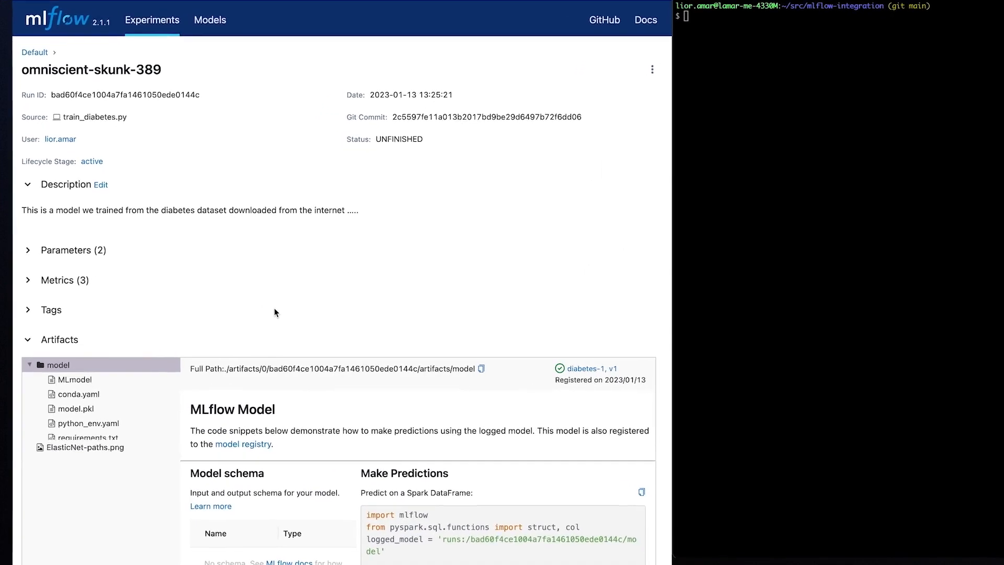
pyautogui.click(64, 250)
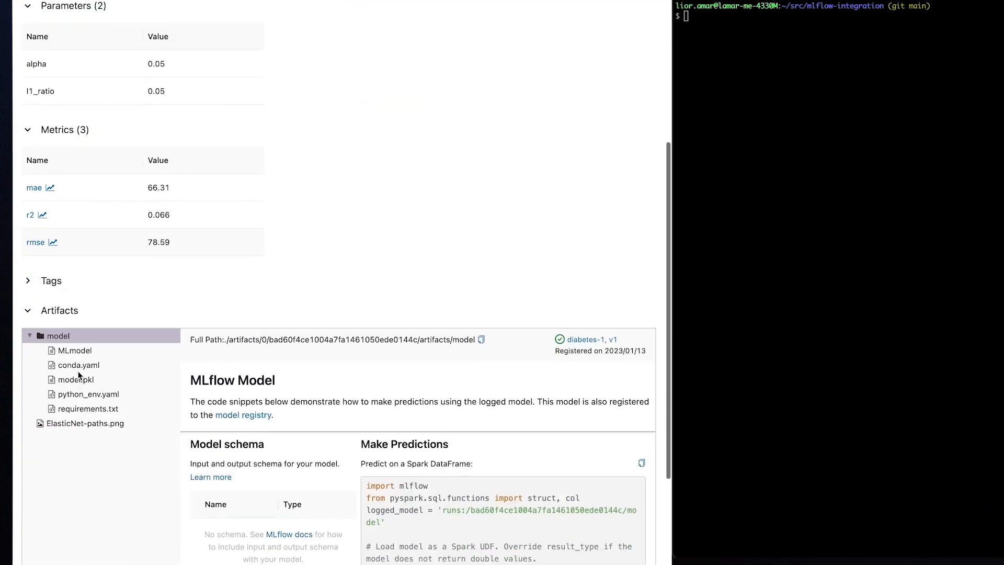
pyautogui.click(79, 424)
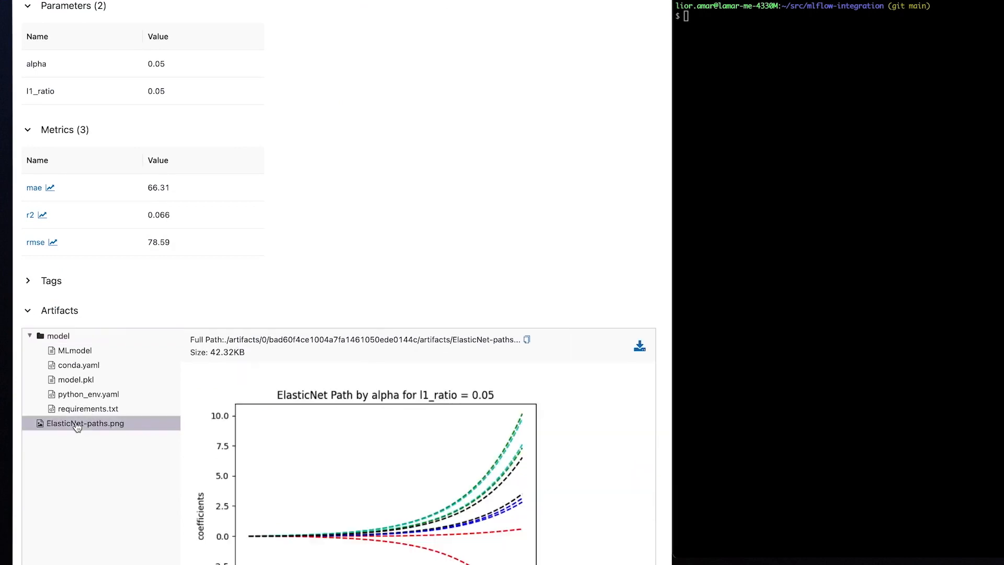
pyautogui.scroll(-3)
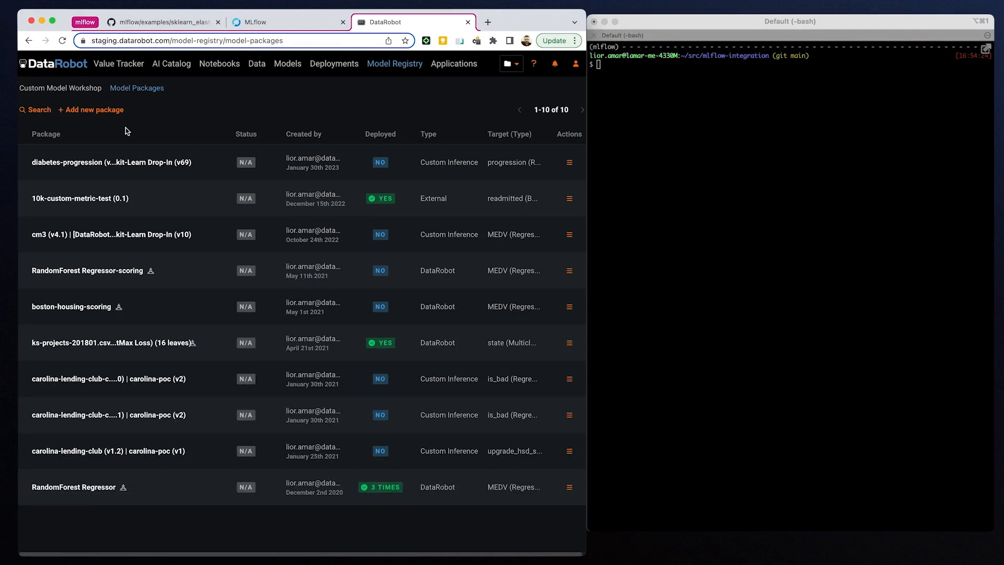
# View the diabetes-progression package's synced key values: metrics, tags and the ElasticNet-paths.png artifact
pyautogui.click(101, 162)
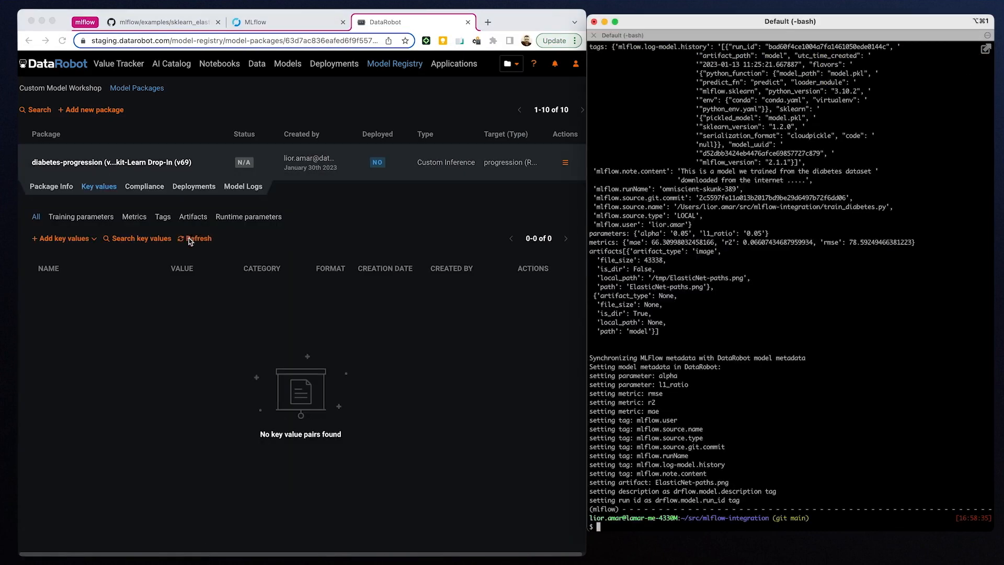
pyautogui.click(199, 239)
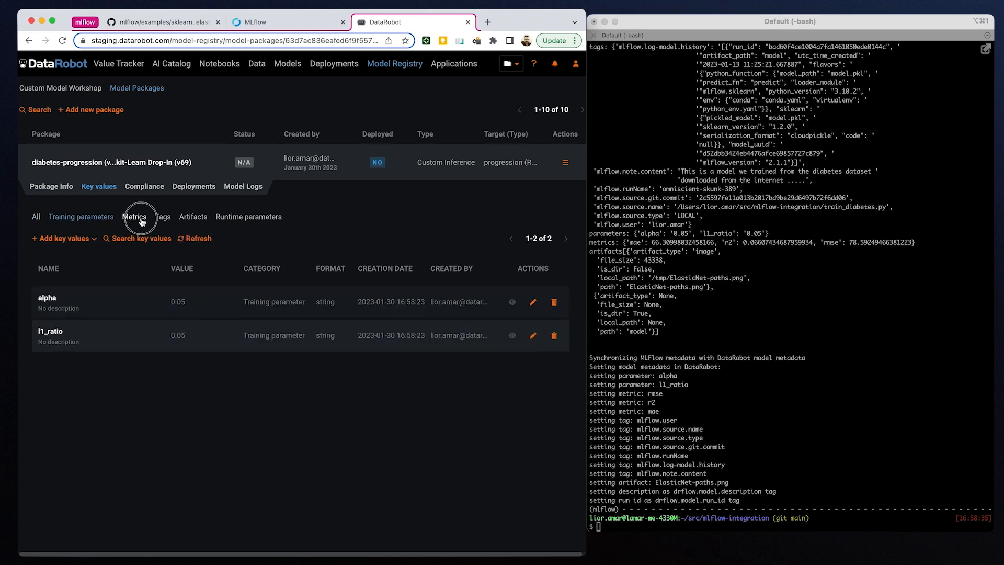
pyautogui.click(162, 216)
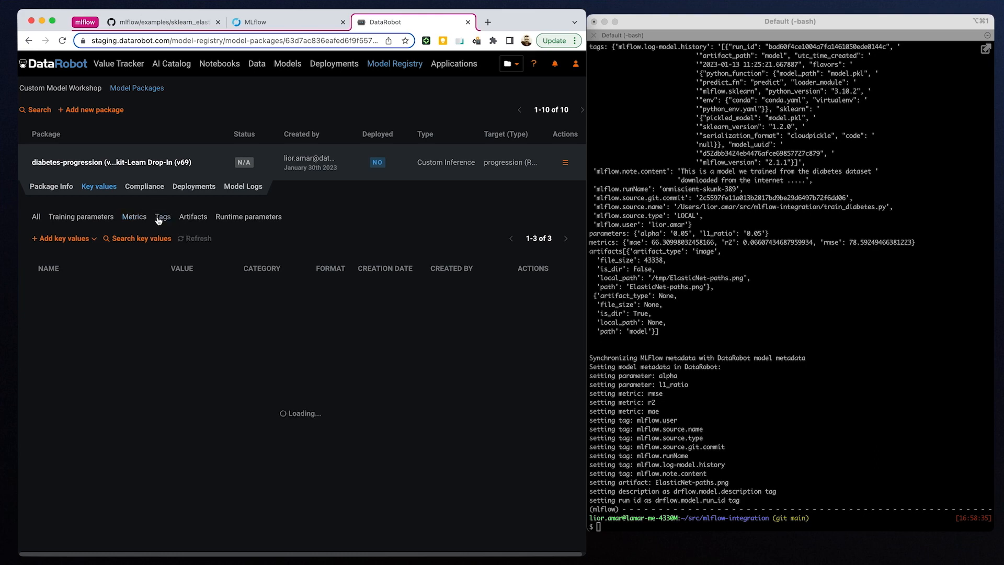
pyautogui.click(162, 216)
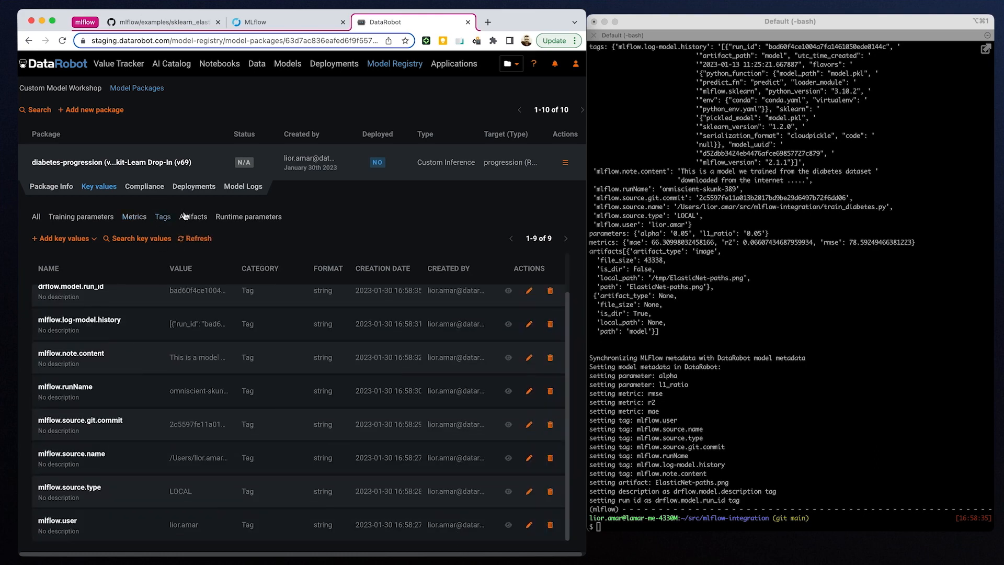
pyautogui.click(193, 217)
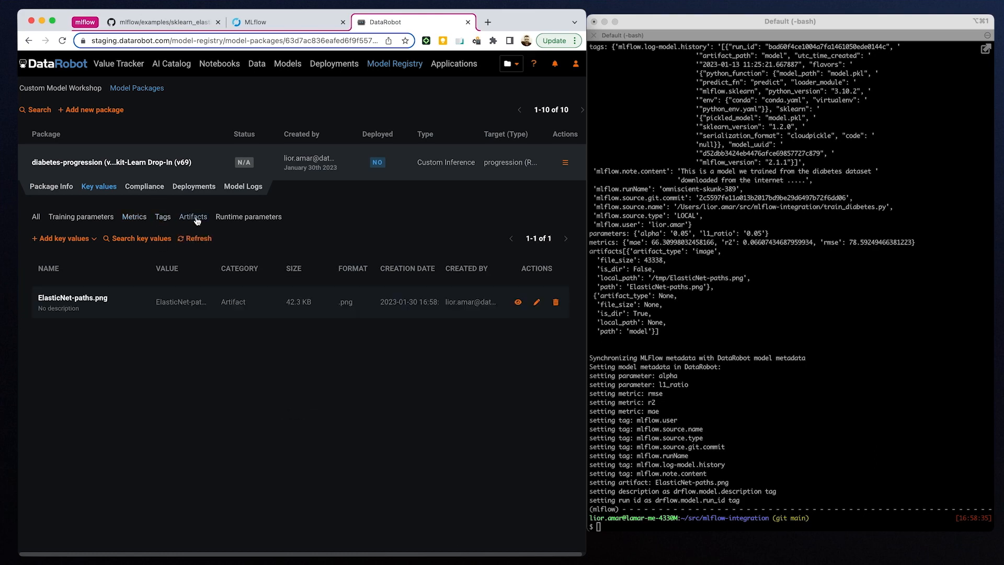
pyautogui.click(516, 302)
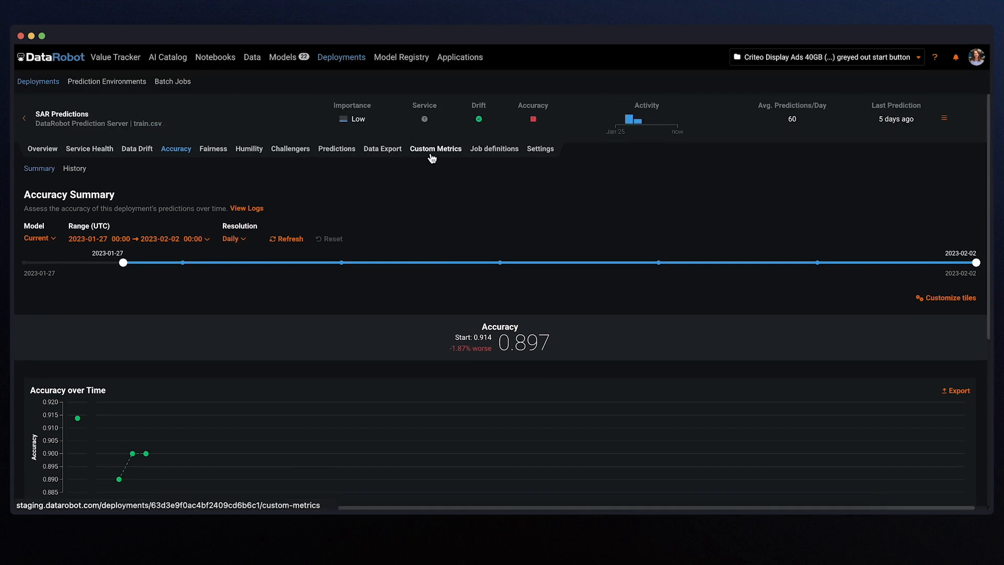
# Review SAR Predictions custom metrics: cost of error, regulatory fines and false-negative percentage charts
pyautogui.click(435, 149)
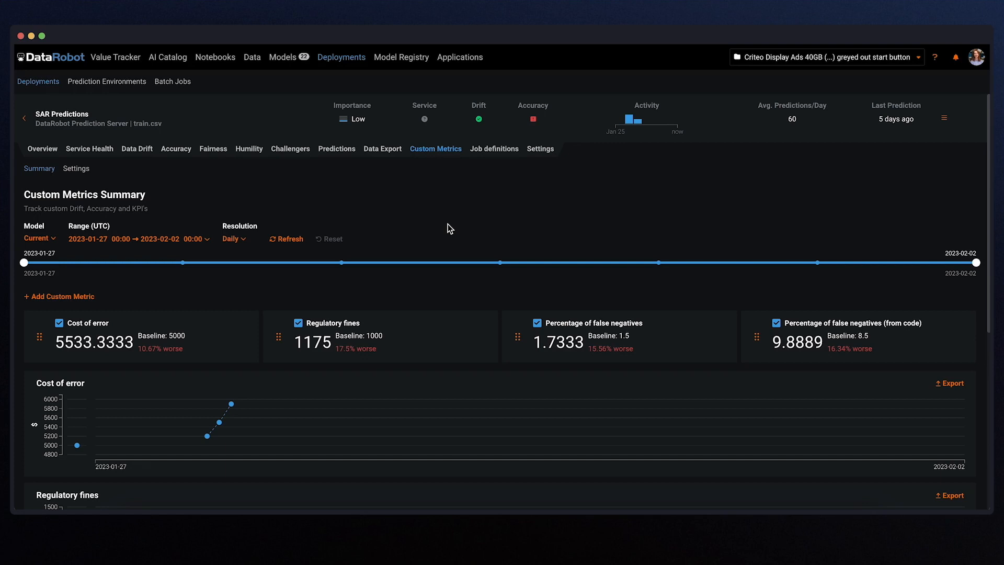
pyautogui.scroll(-3)
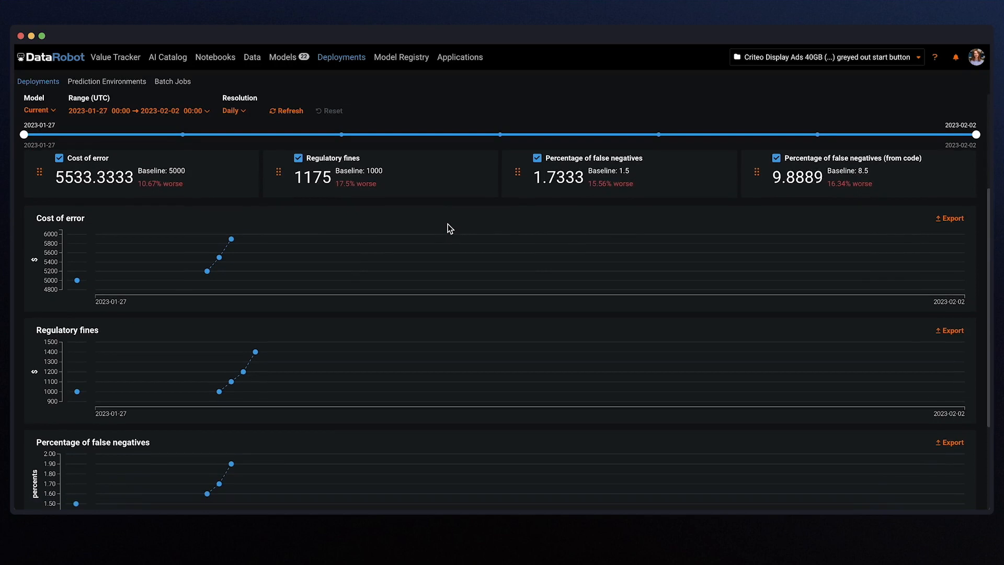
pyautogui.scroll(-3)
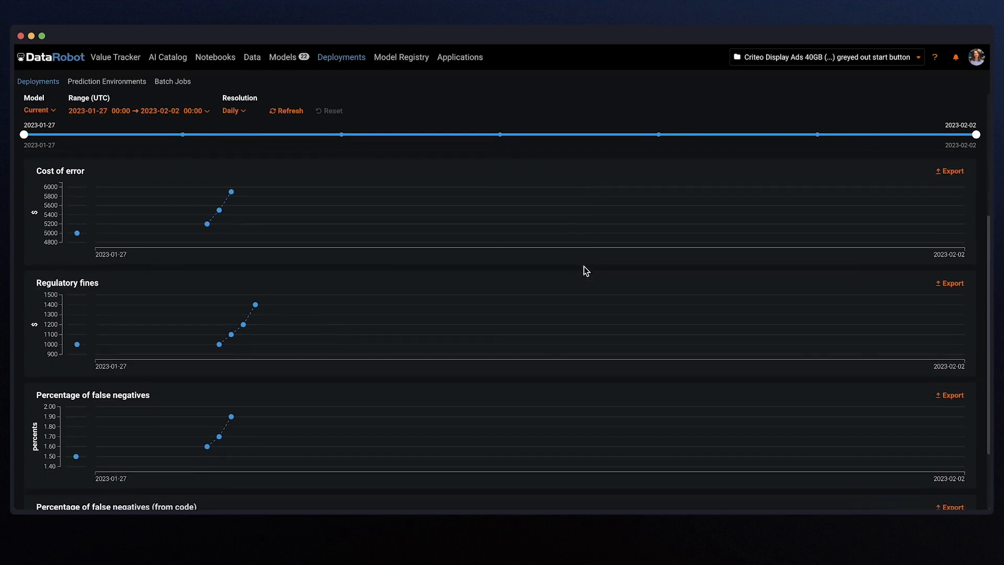
pyautogui.moveTo(234, 337)
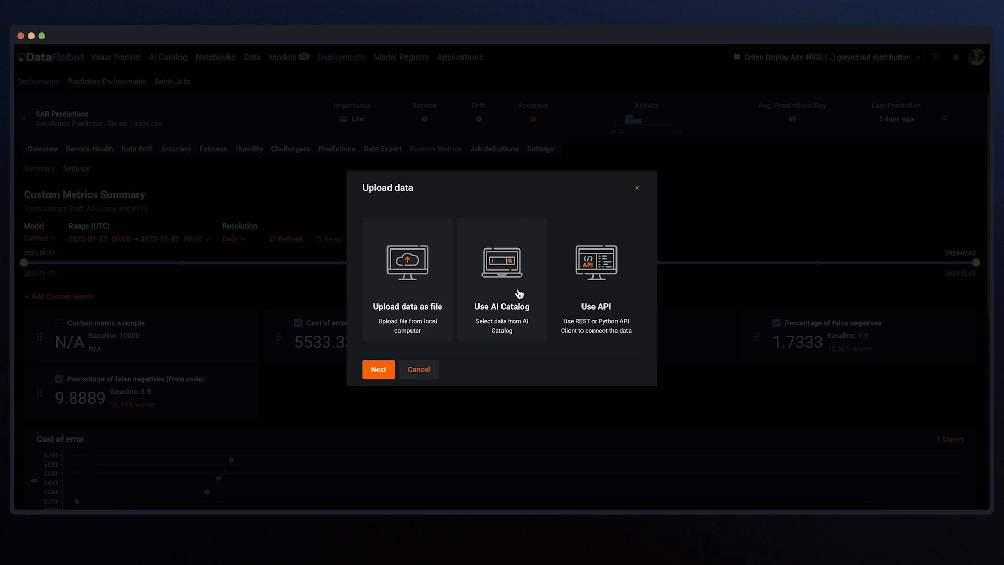
pyautogui.moveTo(602, 293)
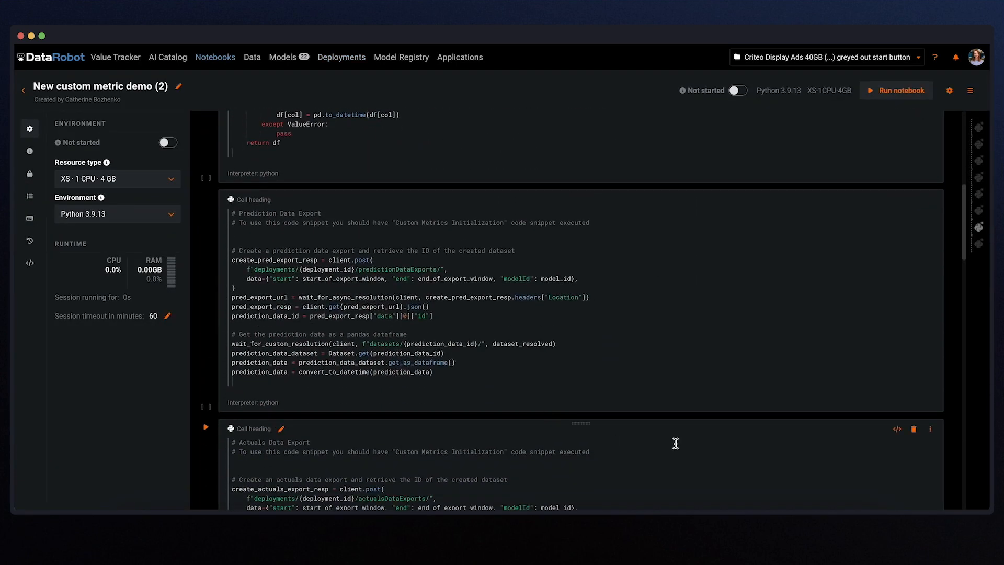
# Scroll the custom metric notebook to its exported prediction_data table
pyautogui.scroll(-3)
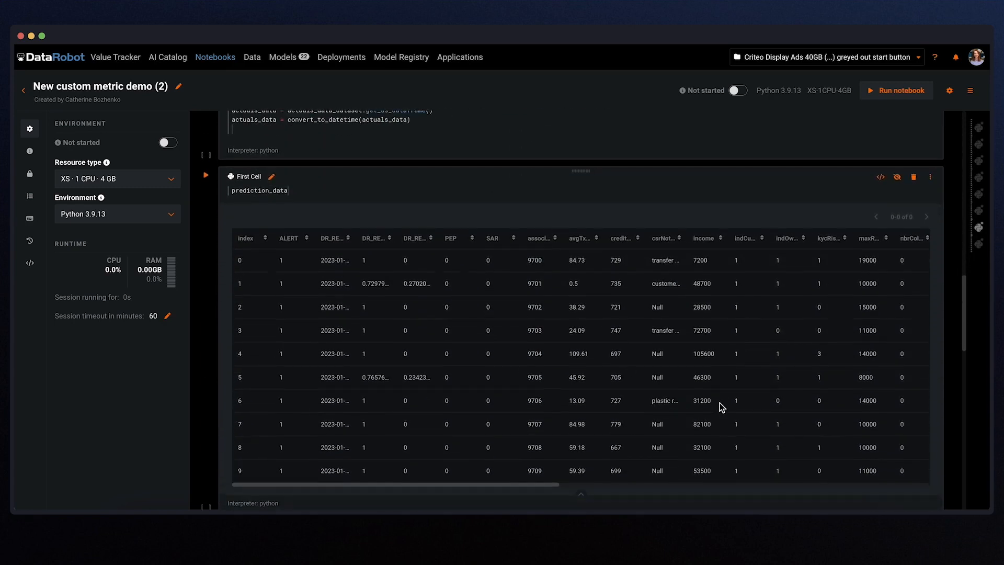
pyautogui.hscroll(3)
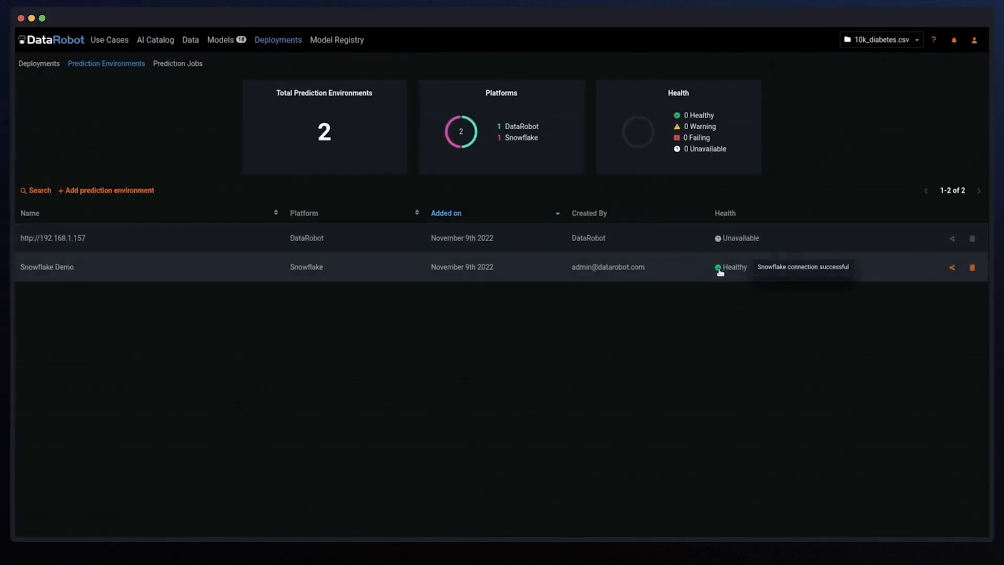
pyautogui.moveTo(685, 280)
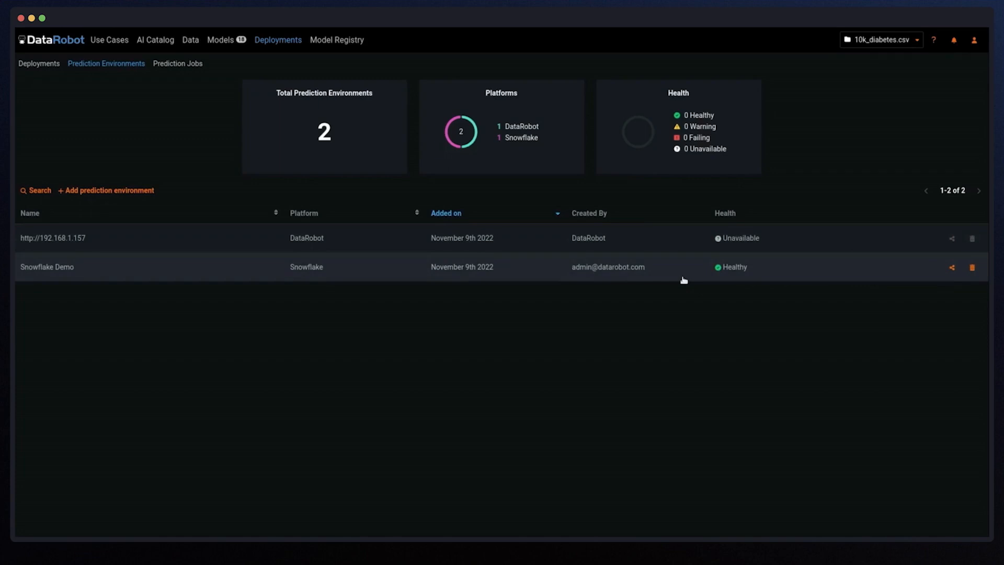
pyautogui.moveTo(427, 109)
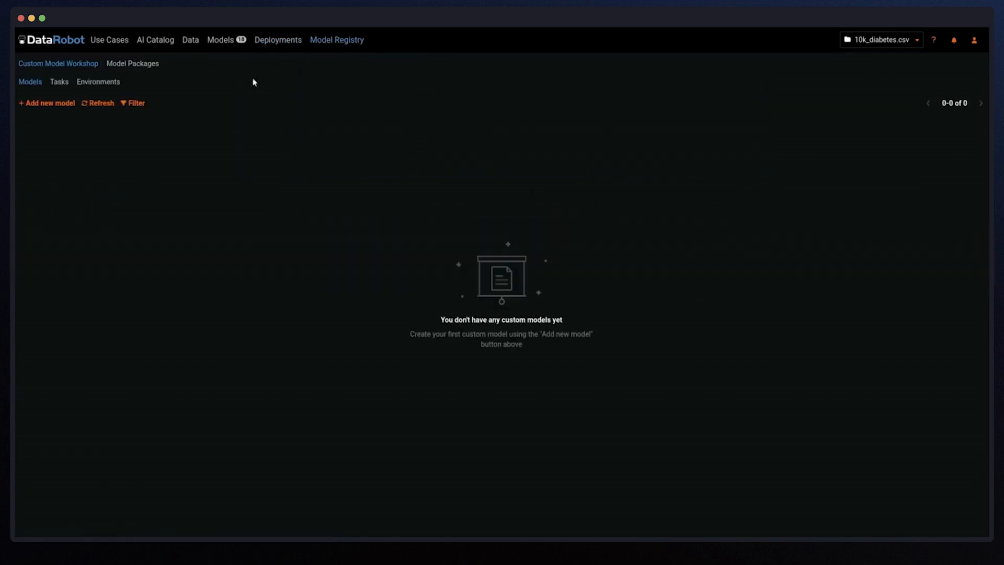
# Deploy the gradient boosted trees package to Snowflake Demo as readmitted Predictions with Low importance
pyautogui.click(132, 63)
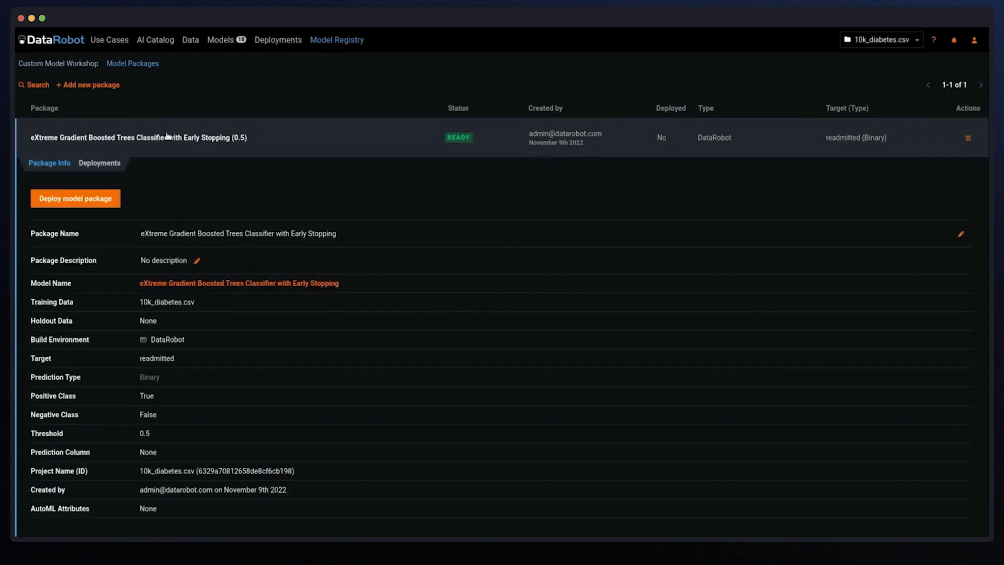
pyautogui.click(75, 198)
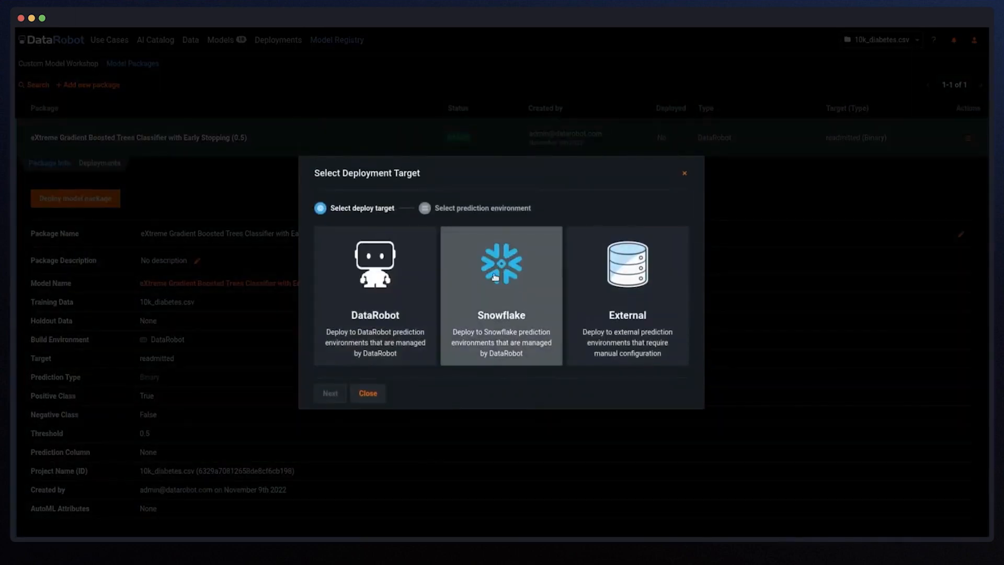
pyautogui.click(331, 393)
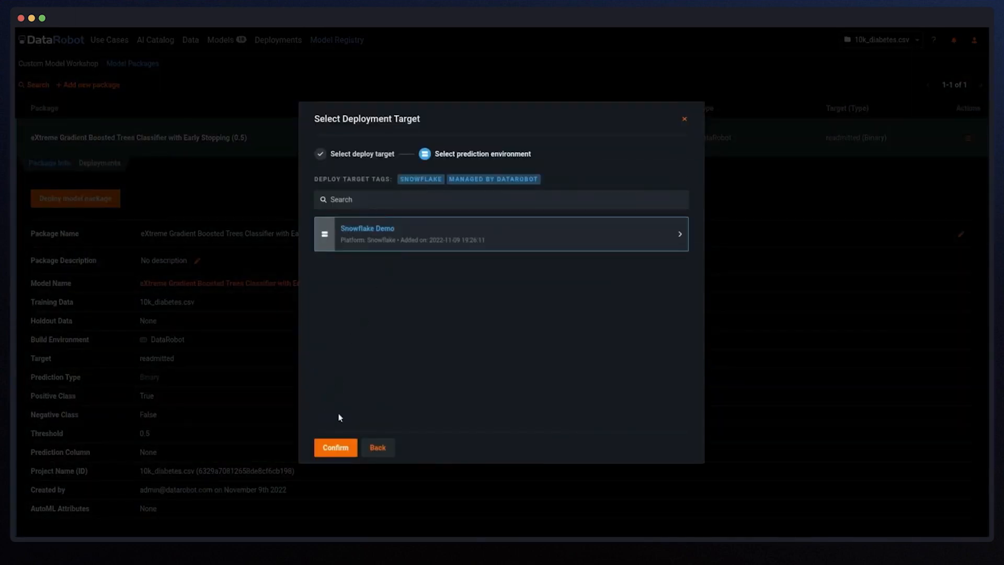
pyautogui.click(334, 448)
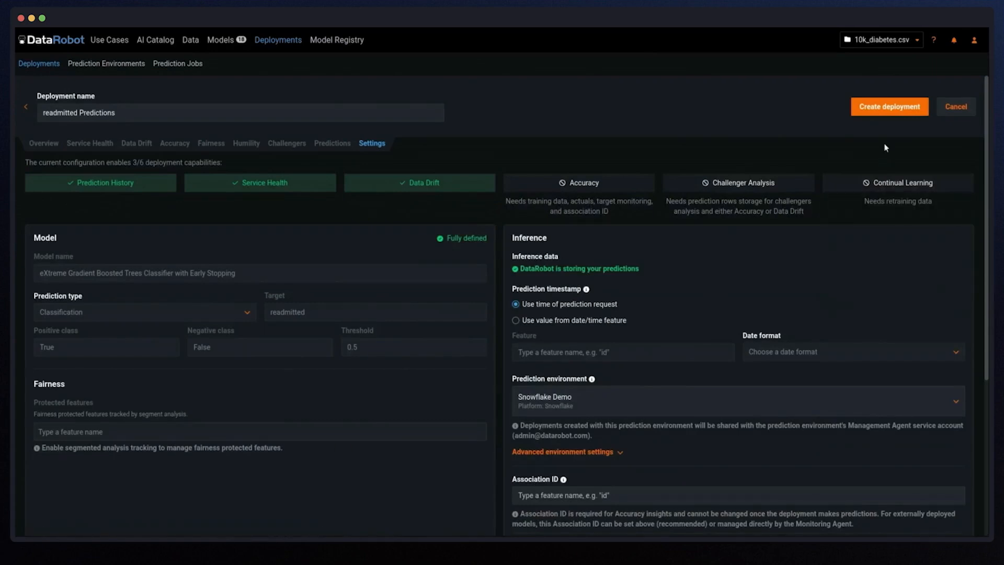
pyautogui.click(889, 107)
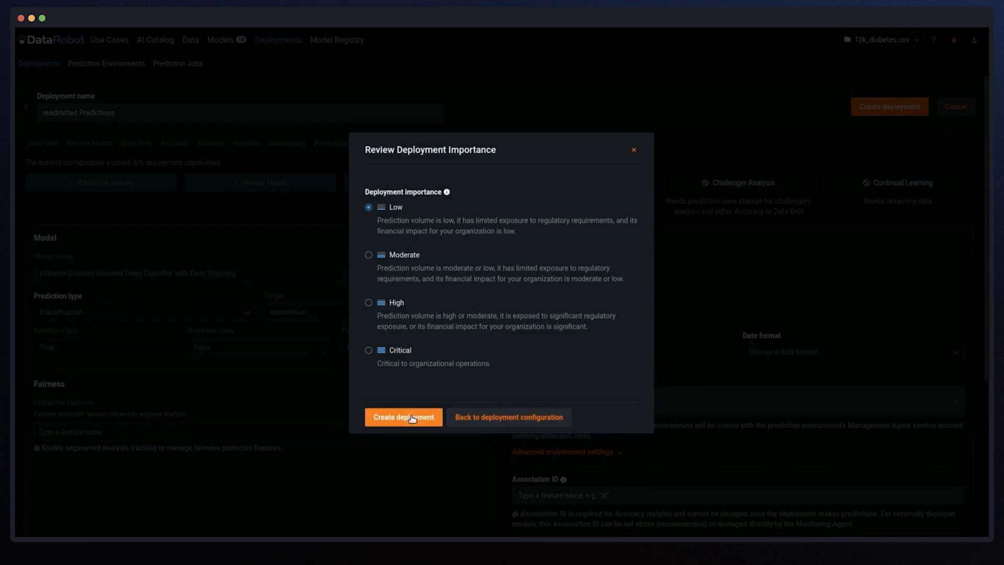
pyautogui.click(404, 417)
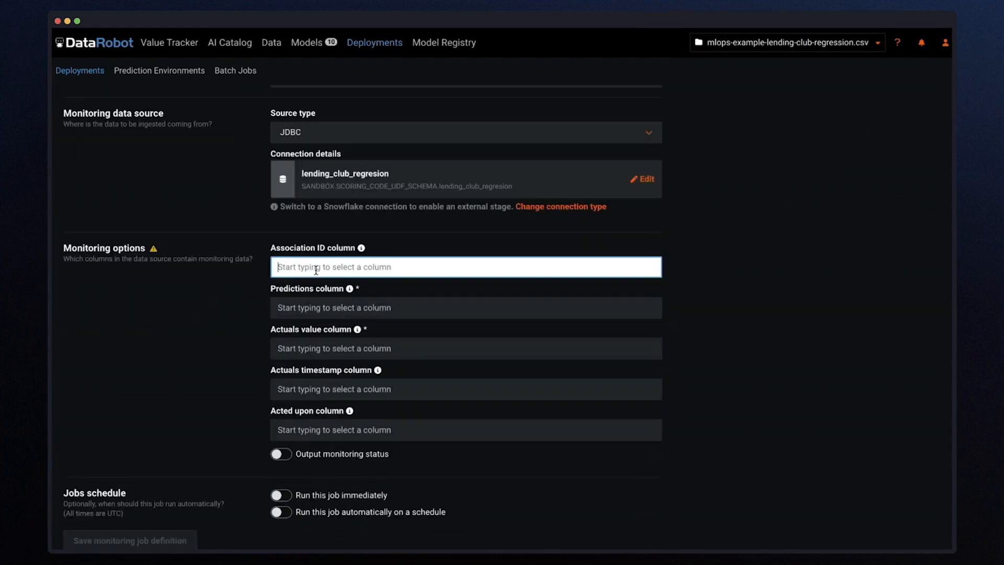
# Set the monitoring job's association ID column to id and predictions column to PREDICTION
pyautogui.write('id')
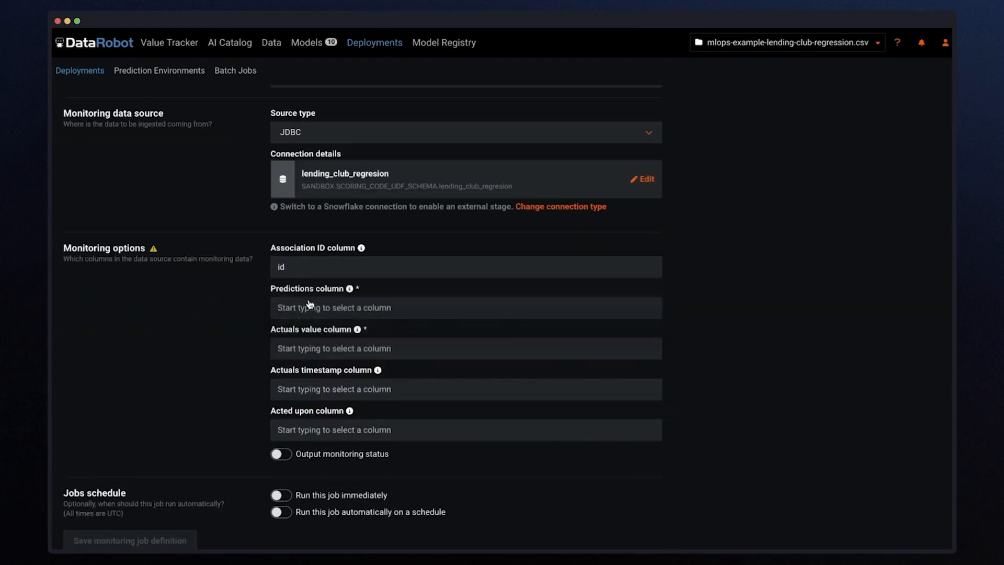
pyautogui.write('PRE')
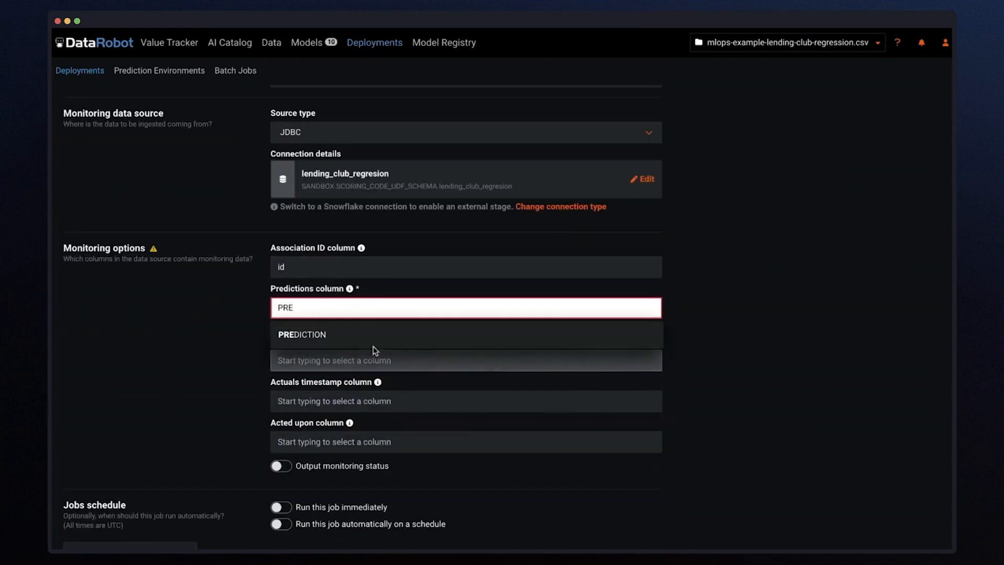
pyautogui.click(301, 335)
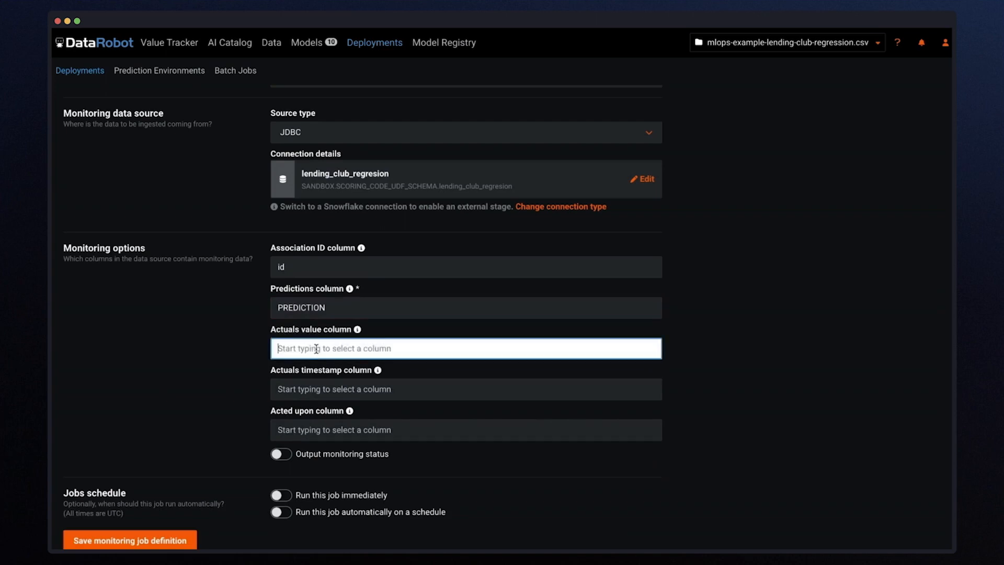
pyautogui.click(195, 149)
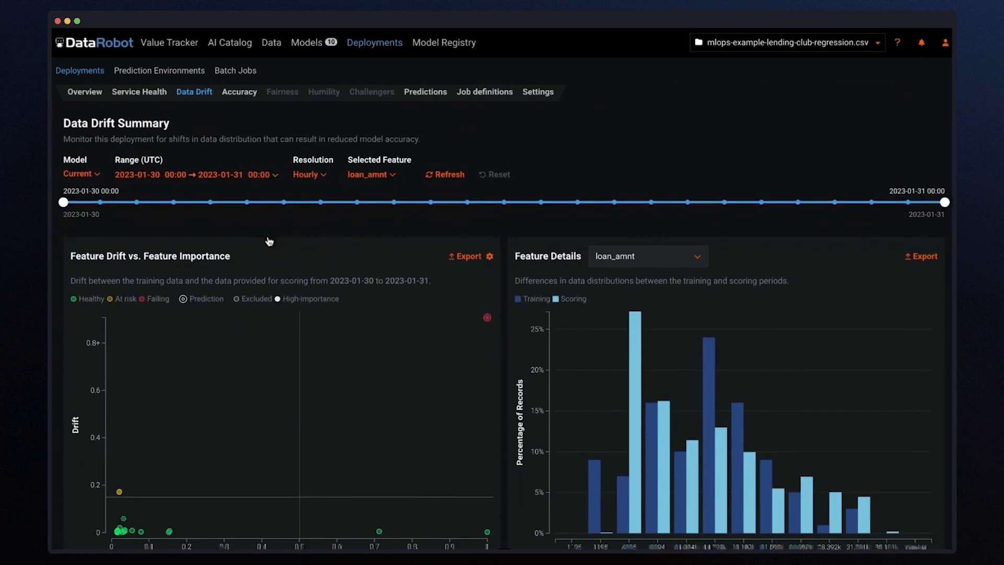
# Inspect the CodeGen deployment's feature drift charts, then move to its Accuracy monitoring
pyautogui.scroll(-3)
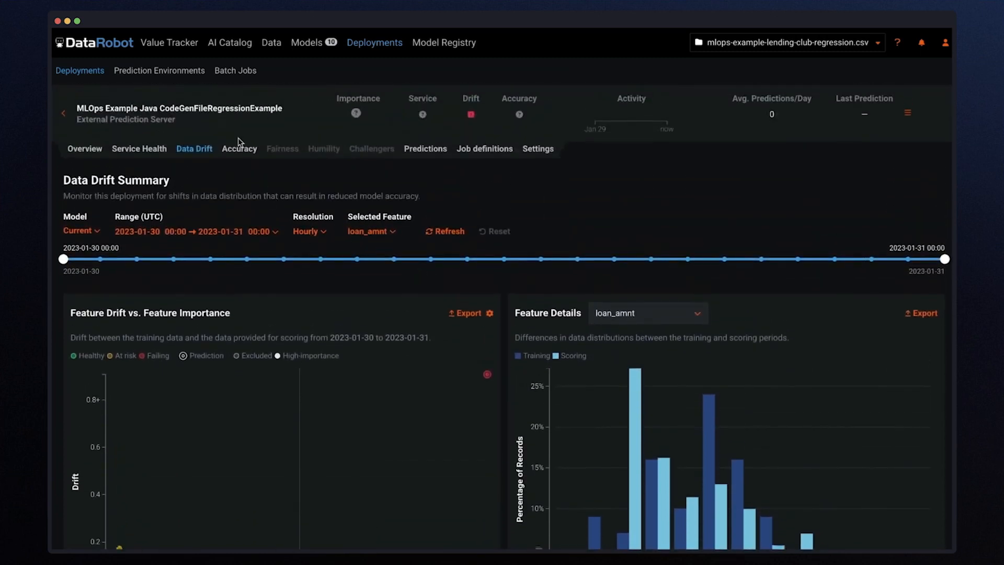
pyautogui.click(239, 148)
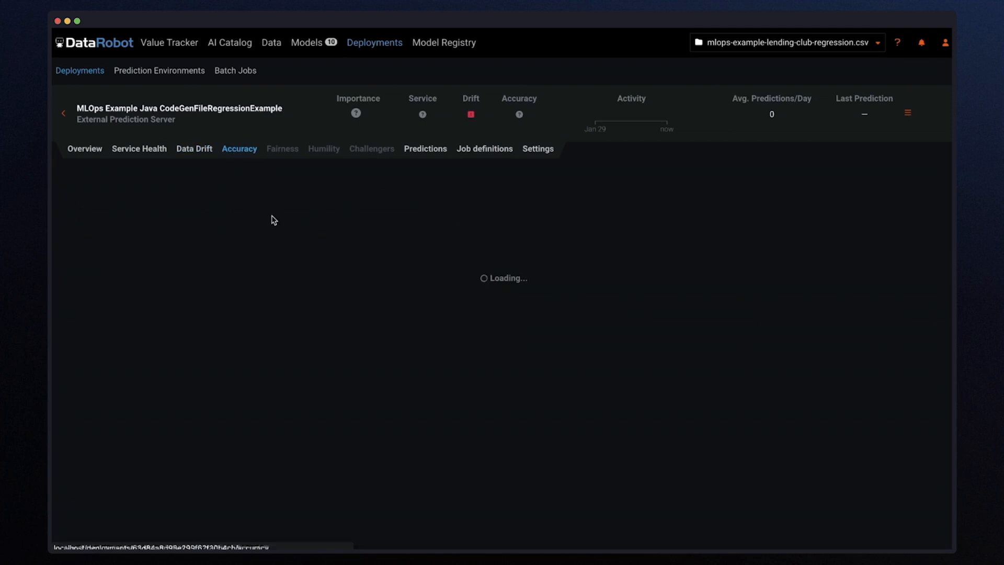